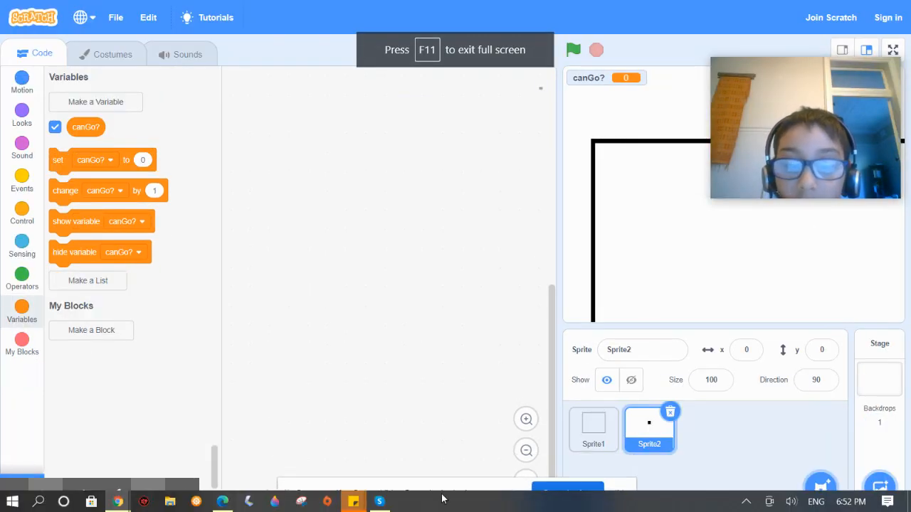
- Build Sprite2's script: green-flag hat, a forever loop, and an if-then-else inside it
{"action": "key", "text": "f11"}
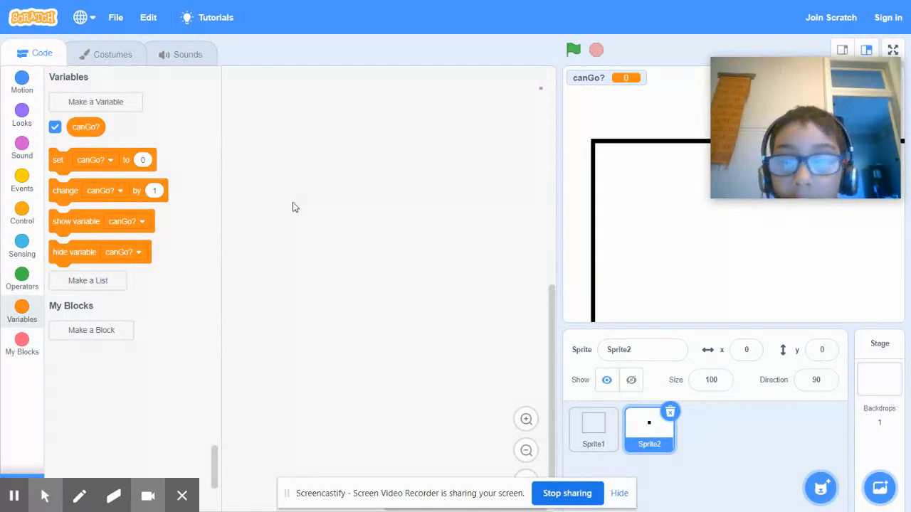
{"action": "mouse_move", "coordinate": [41, 167]}
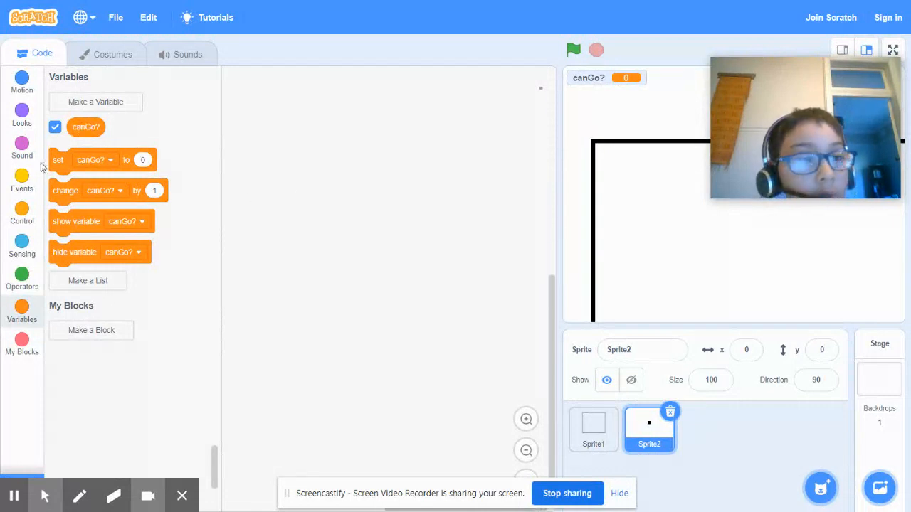
{"action": "left_click", "coordinate": [21, 180]}
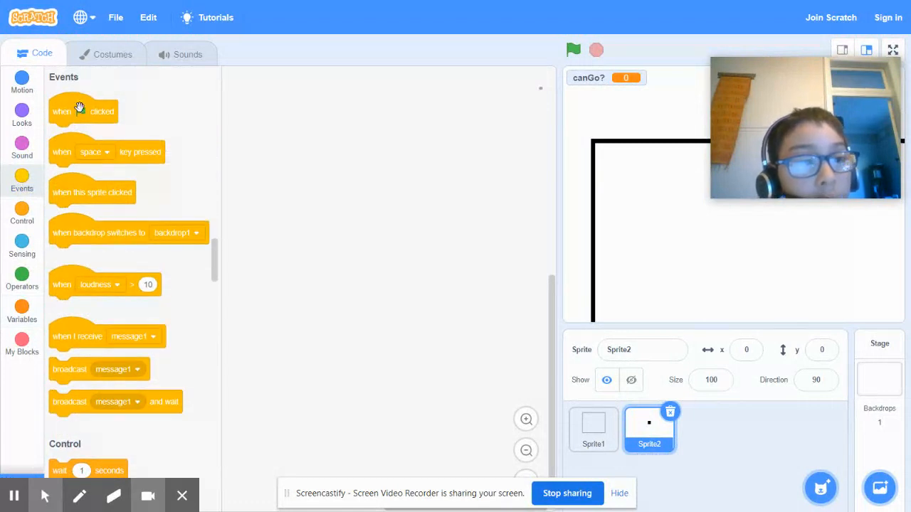
{"action": "left_click_drag", "start_coordinate": [82, 111], "coordinate": [301, 112]}
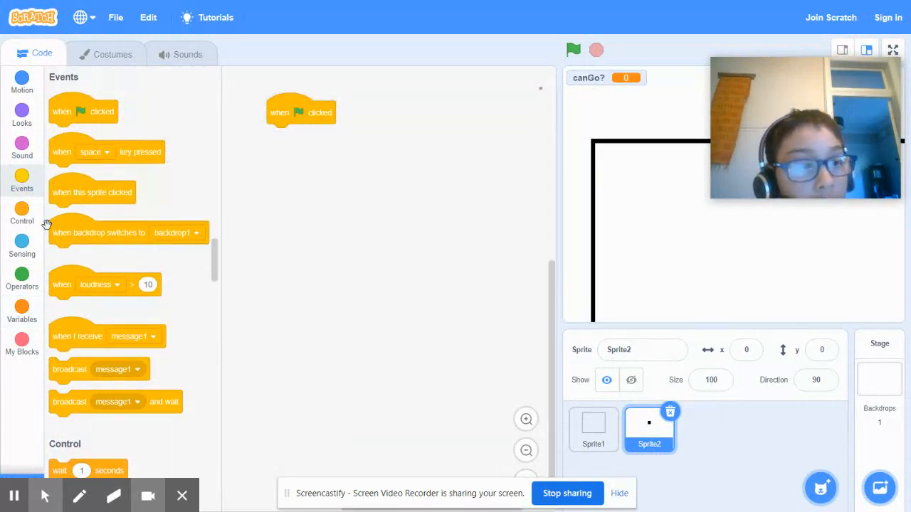
{"action": "left_click", "coordinate": [21, 213]}
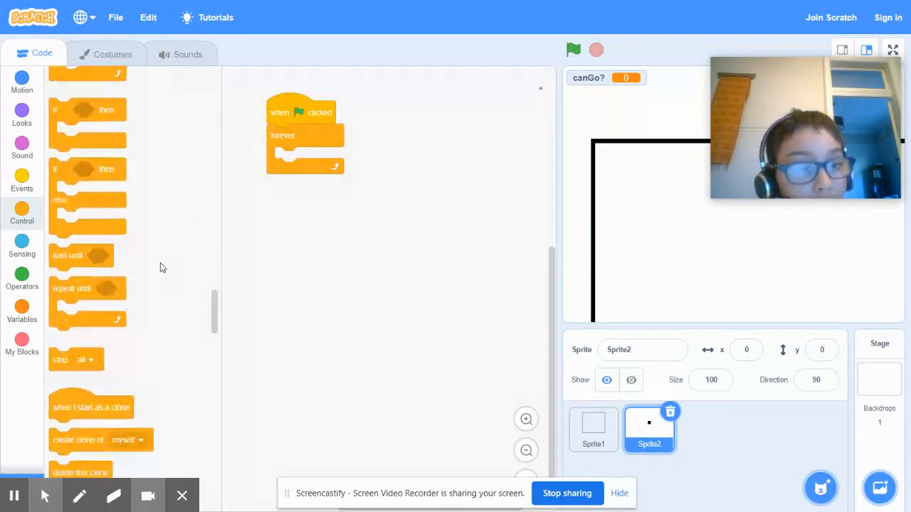
{"action": "left_click", "coordinate": [21, 314]}
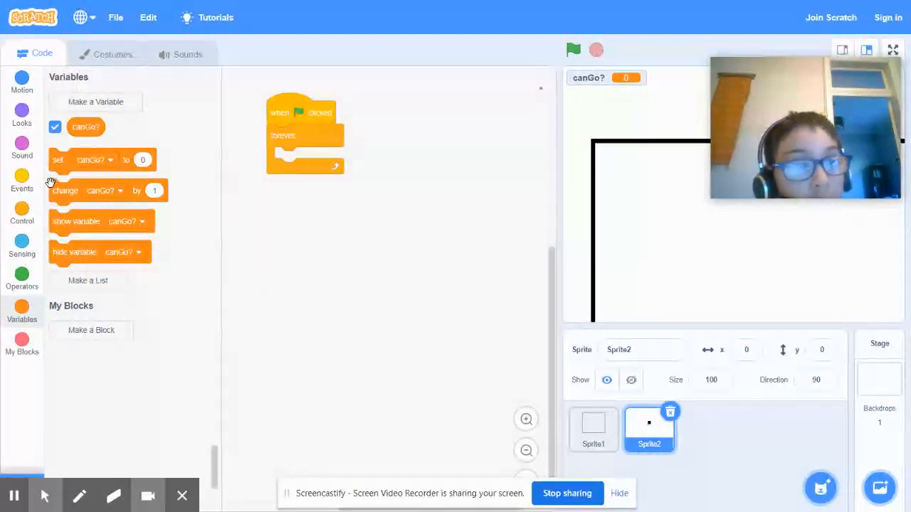
{"action": "left_click", "coordinate": [21, 245]}
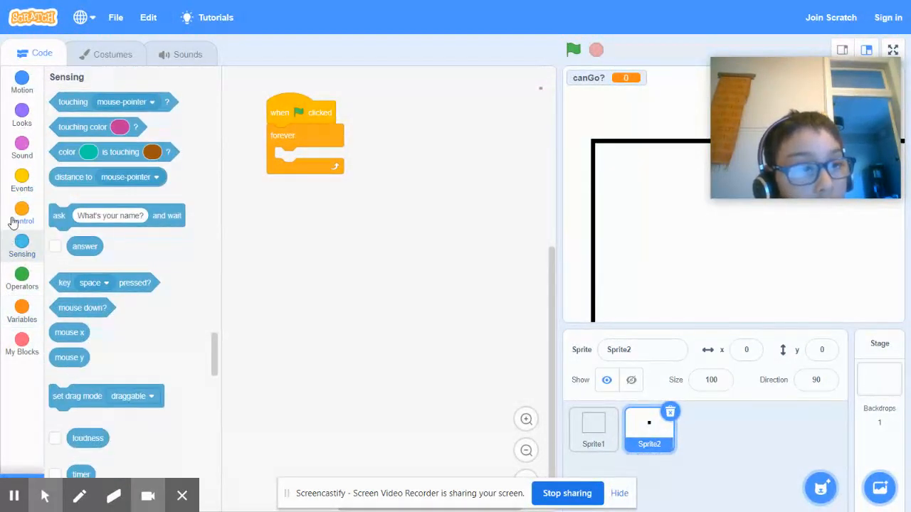
{"action": "left_click", "coordinate": [21, 214]}
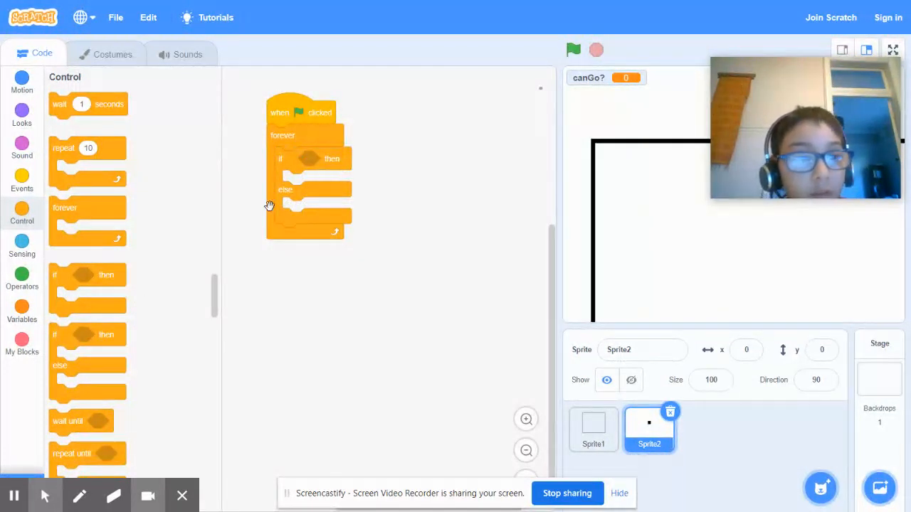
- Put a 'touching color' condition in the if and eyedropper black from the stage
{"action": "left_click", "coordinate": [21, 246]}
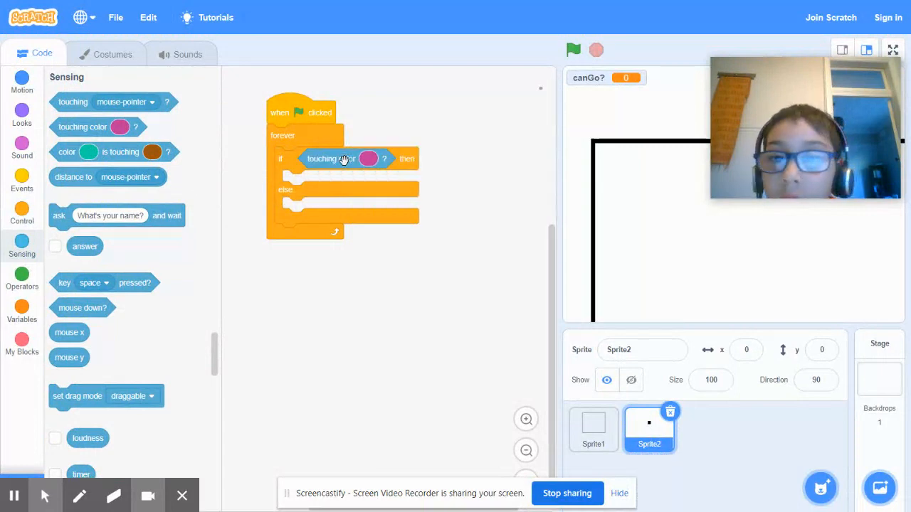
{"action": "left_click", "coordinate": [573, 50]}
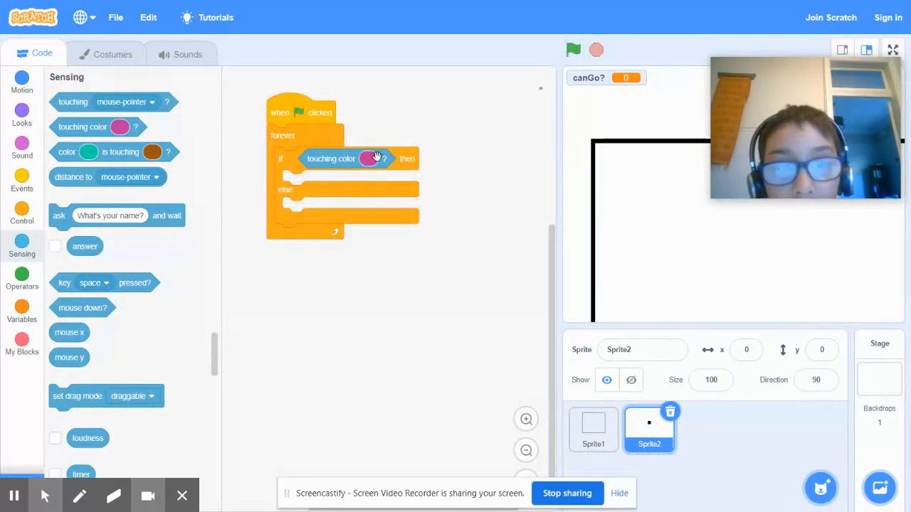
{"action": "left_click", "coordinate": [368, 158]}
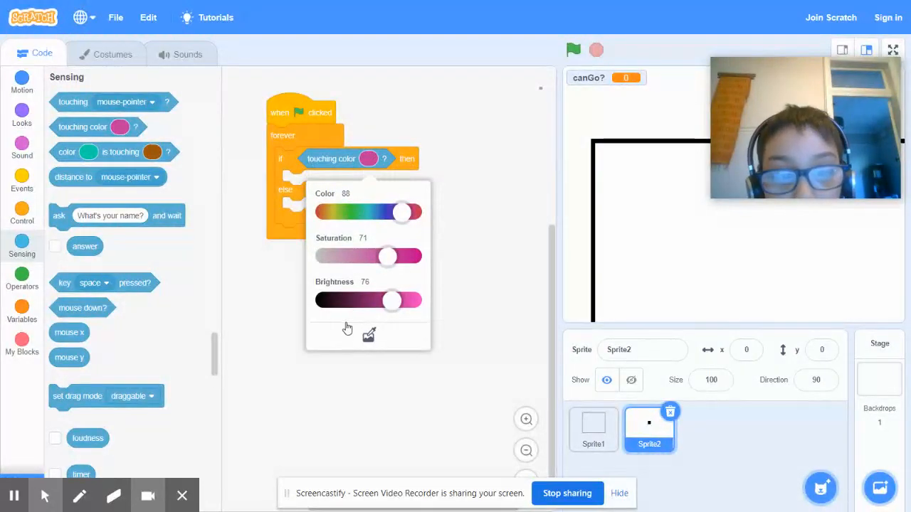
{"action": "left_click", "coordinate": [573, 50]}
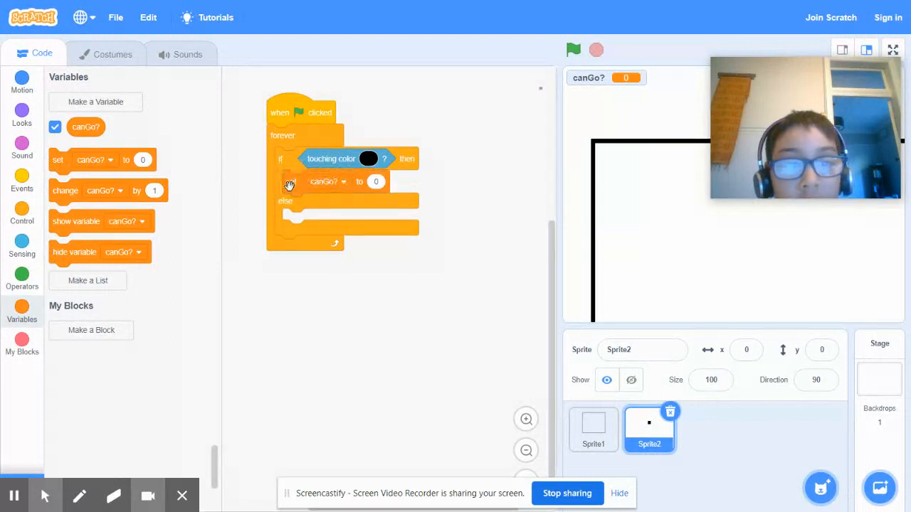
- Set canGo? to false in the touching-black branch and to true in else
{"action": "left_click_drag", "start_coordinate": [290, 182], "coordinate": [290, 181]}
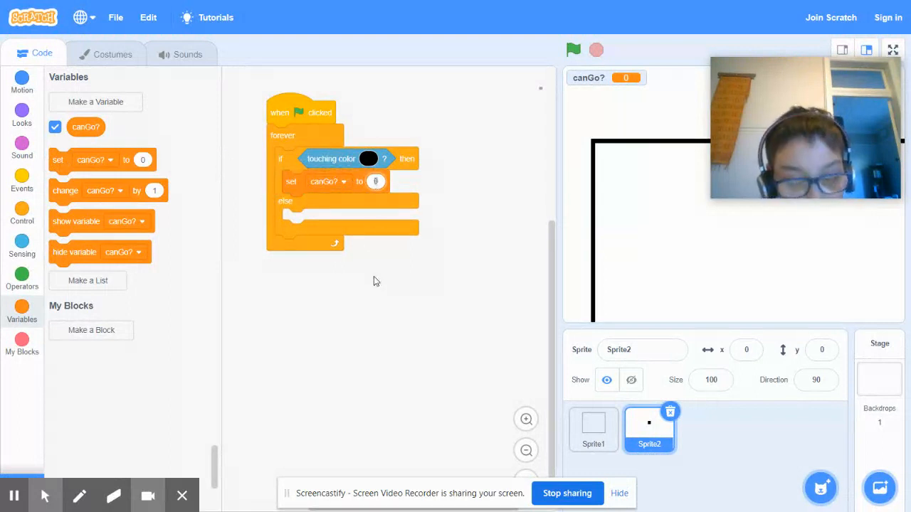
{"action": "type", "text": "false"}
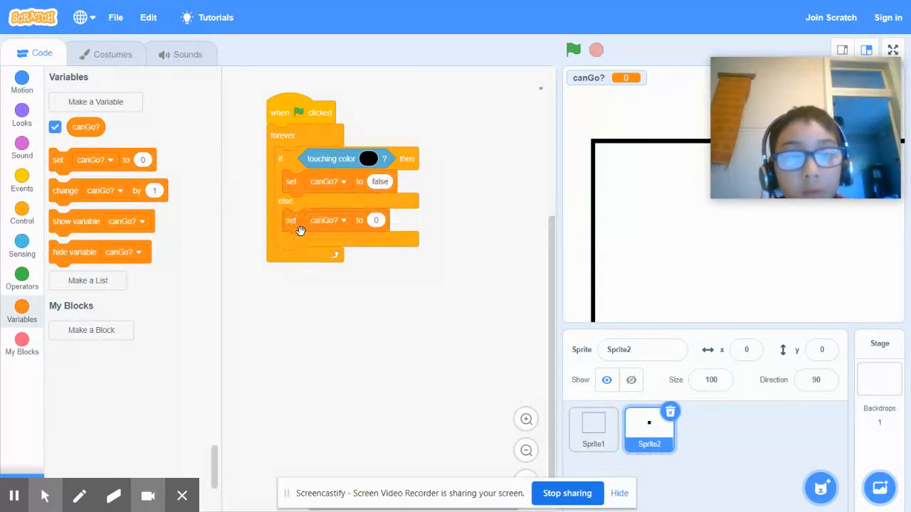
{"action": "left_click", "coordinate": [375, 220]}
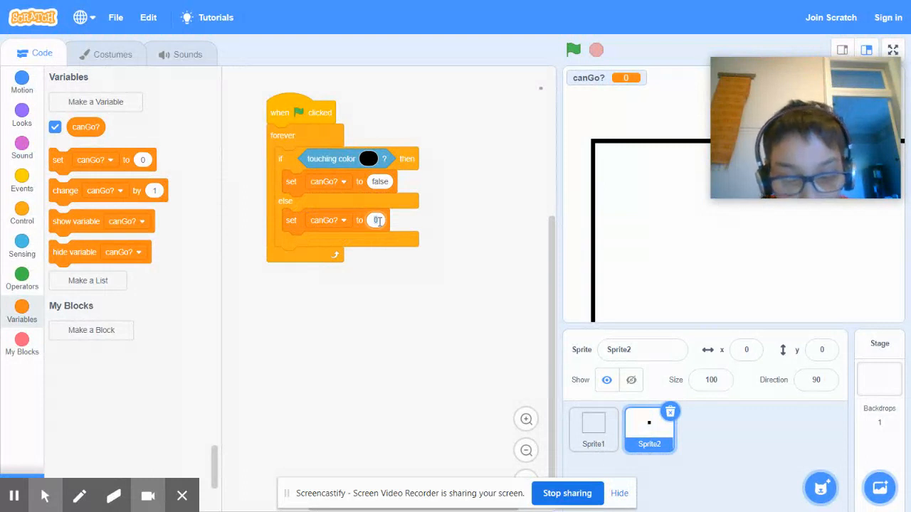
{"action": "type", "text": "true"}
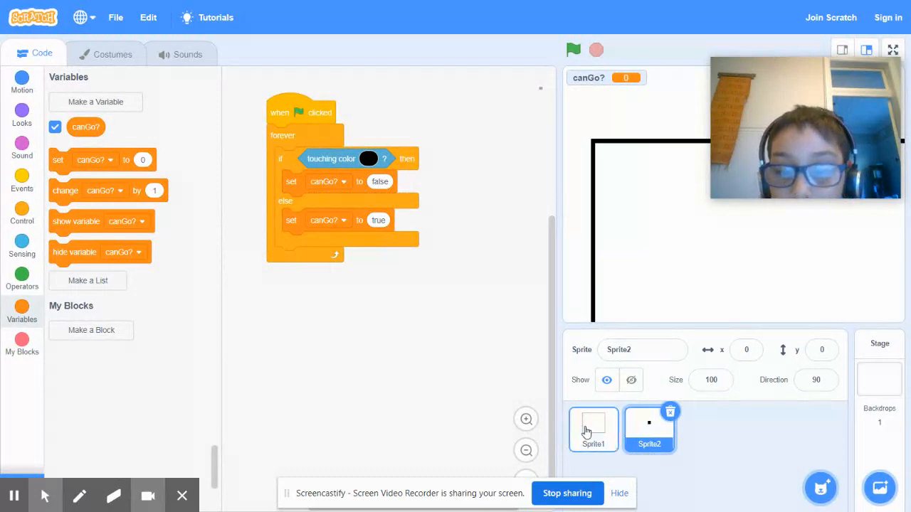
- Rename Sprite1 to maze
{"action": "left_click", "coordinate": [593, 430]}
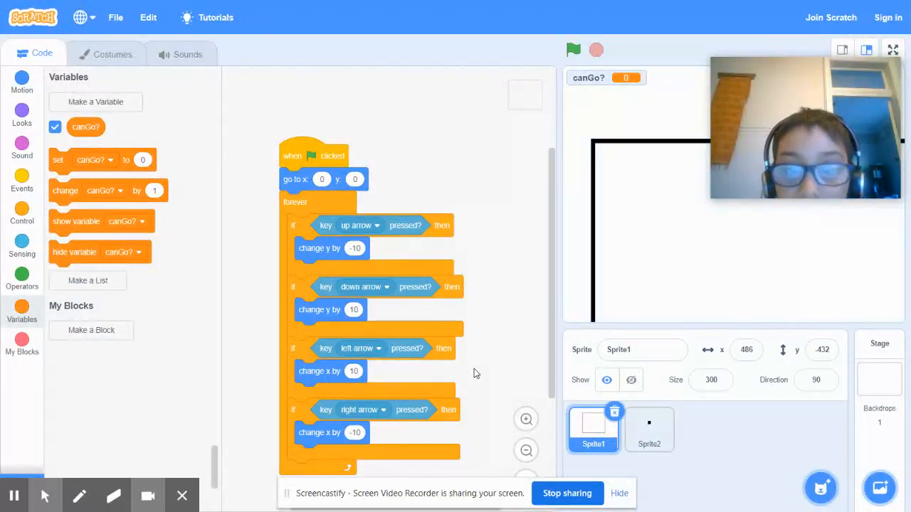
{"action": "left_click", "coordinate": [643, 349]}
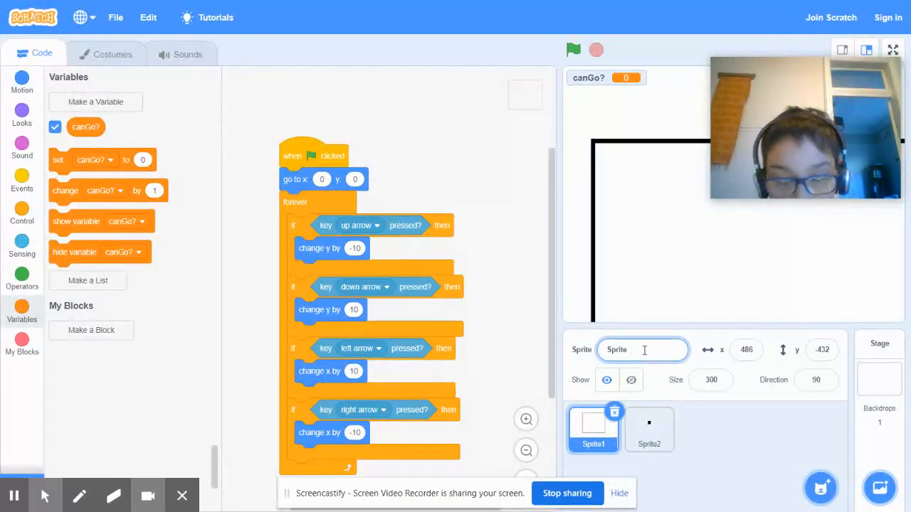
{"action": "type", "text": "n"}
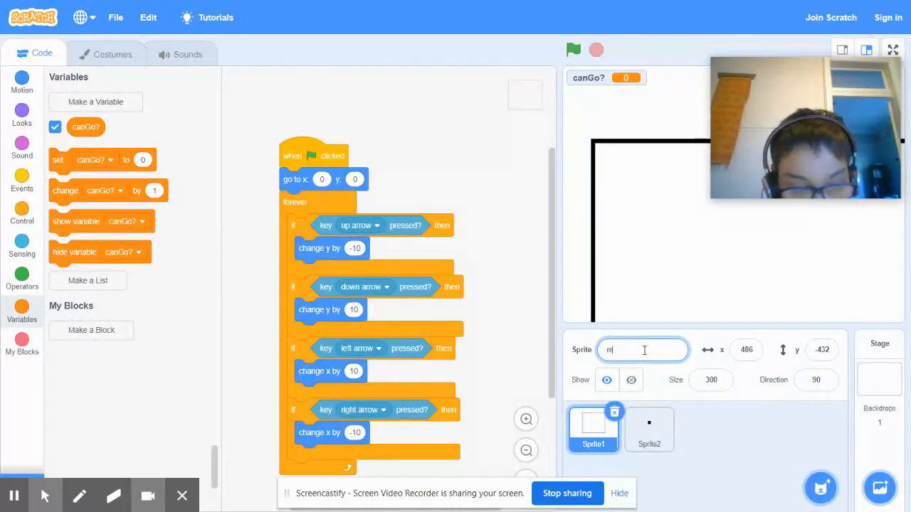
{"action": "type", "text": "maze"}
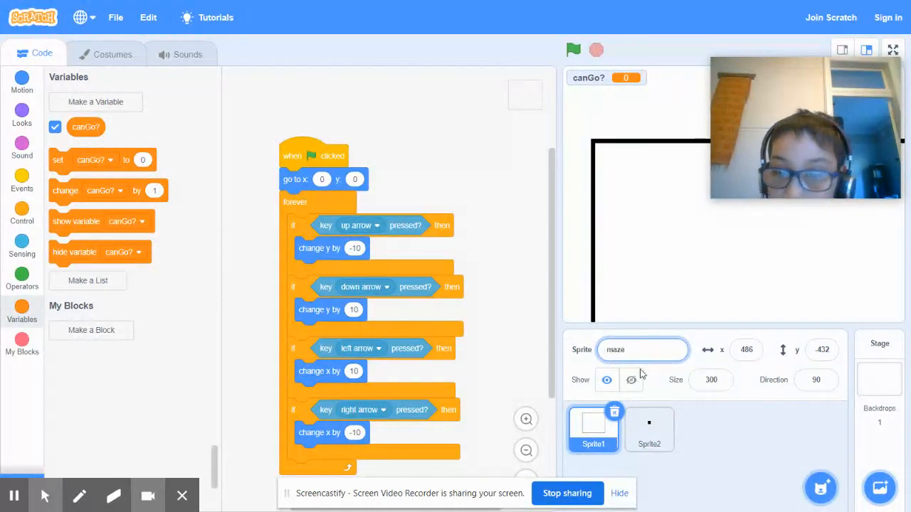
- Rename Sprite2 to player and return to the maze's arrow-key script
{"action": "left_click", "coordinate": [649, 427]}
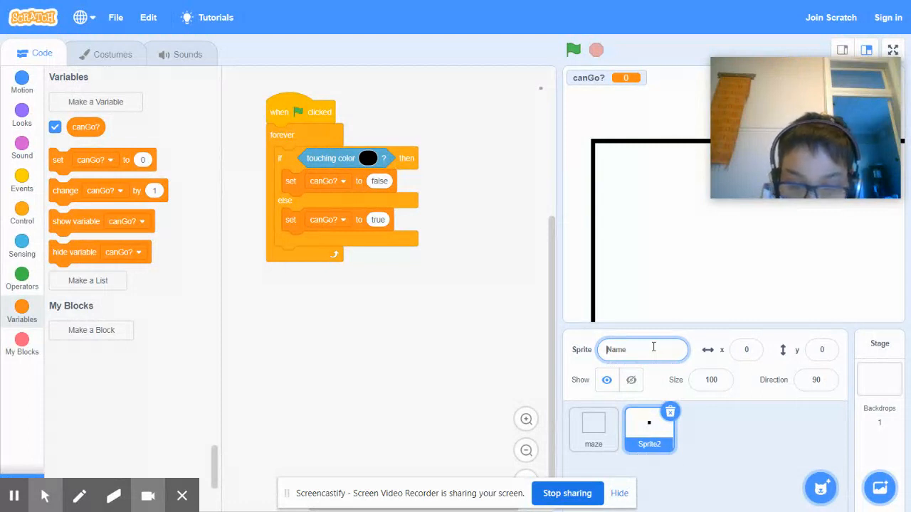
{"action": "type", "text": "player"}
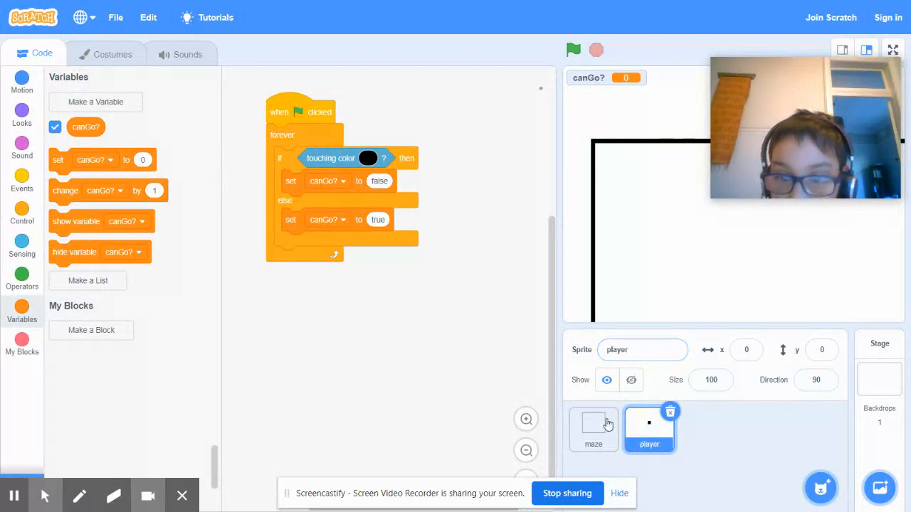
{"action": "left_click", "coordinate": [593, 430]}
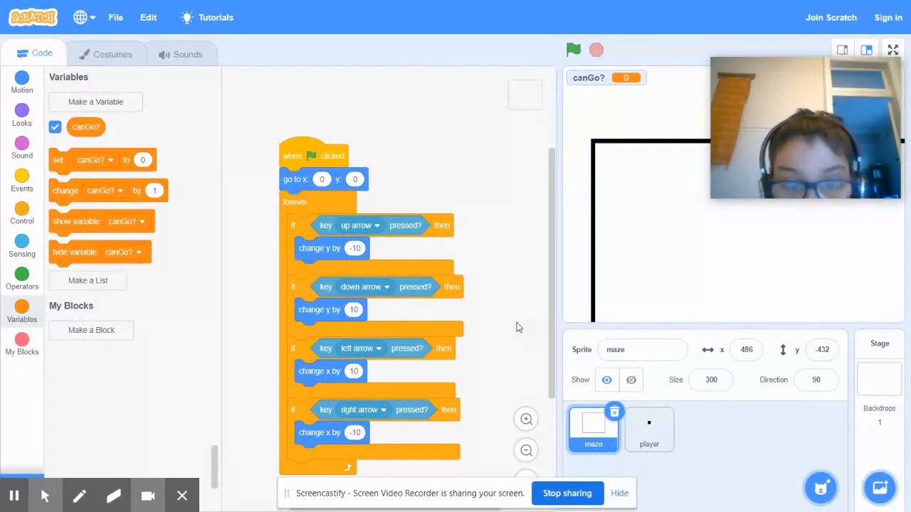
{"action": "scroll", "scroll_direction": "down", "scroll_amount": 3}
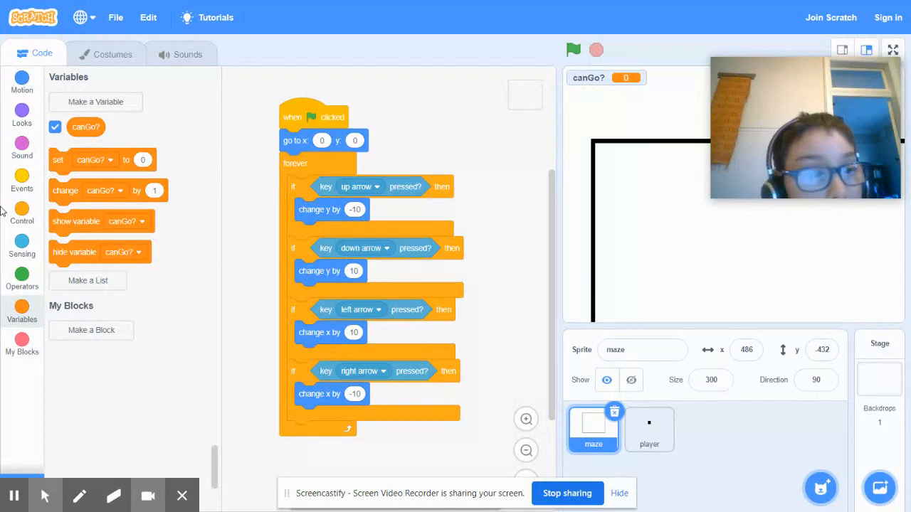
- Wrap the four arrow-key checks in an if-else testing canGo? = true
{"action": "left_click", "coordinate": [21, 214]}
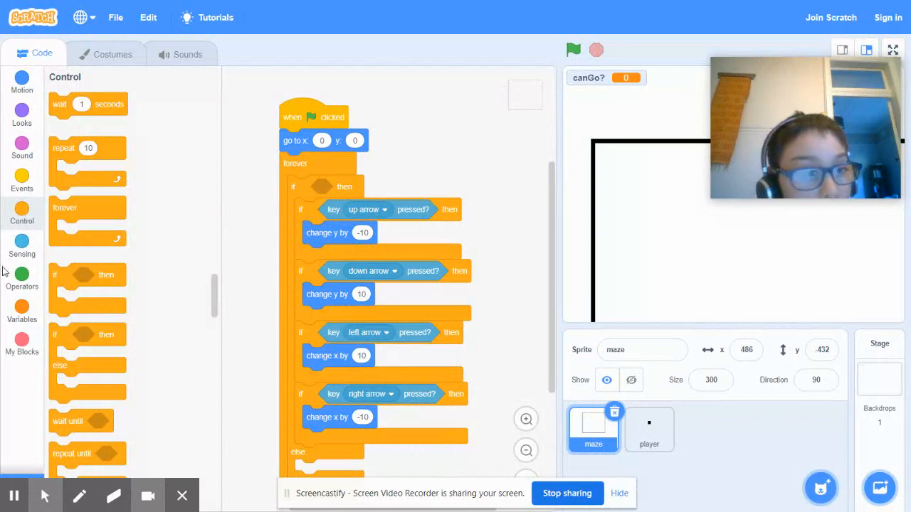
{"action": "left_click", "coordinate": [22, 278]}
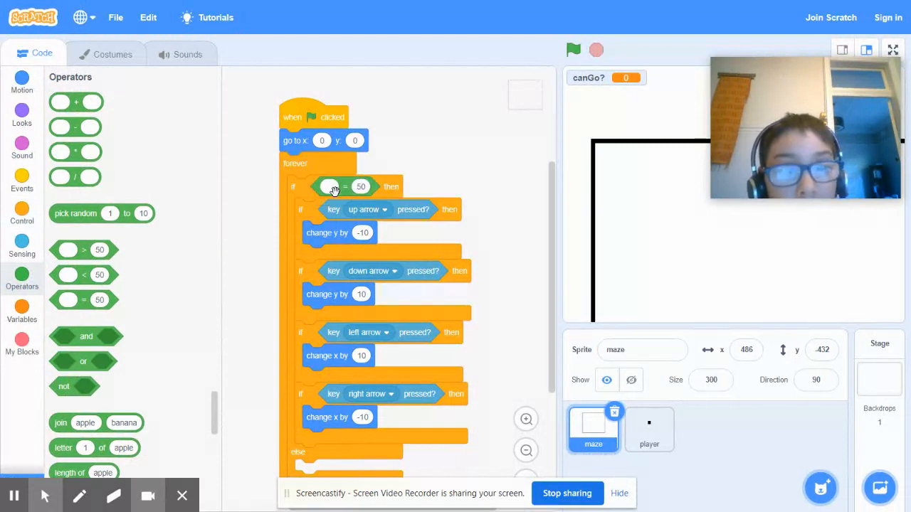
{"action": "left_click", "coordinate": [22, 312]}
{"action": "type", "text": "true"}
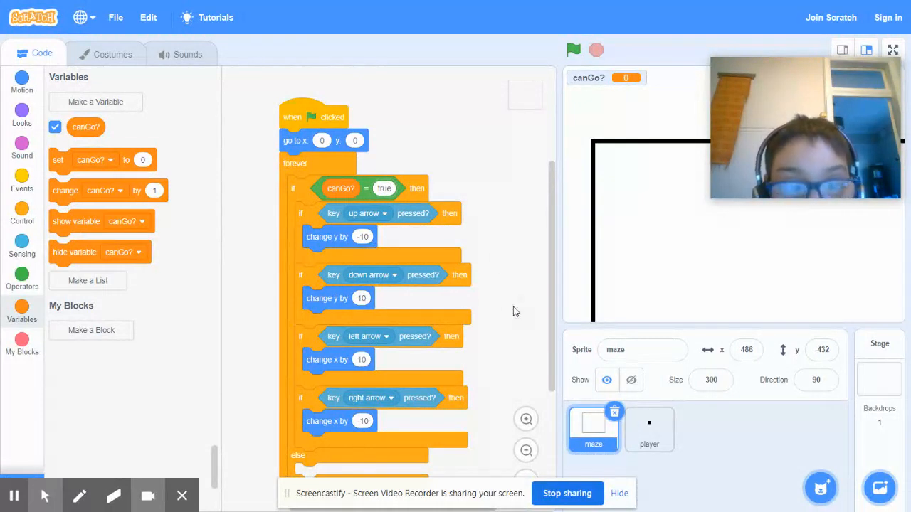
{"action": "scroll", "scroll_direction": "down", "scroll_amount": 3}
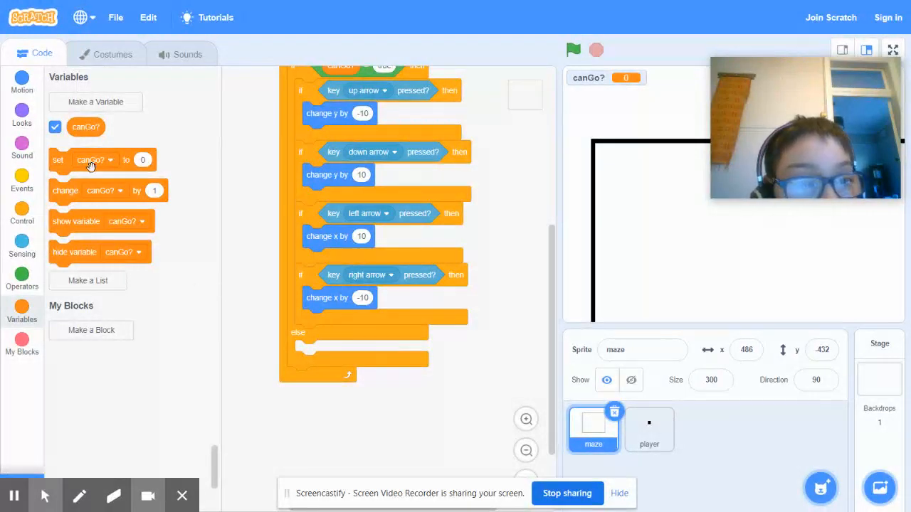
{"action": "mouse_move", "coordinate": [208, 323]}
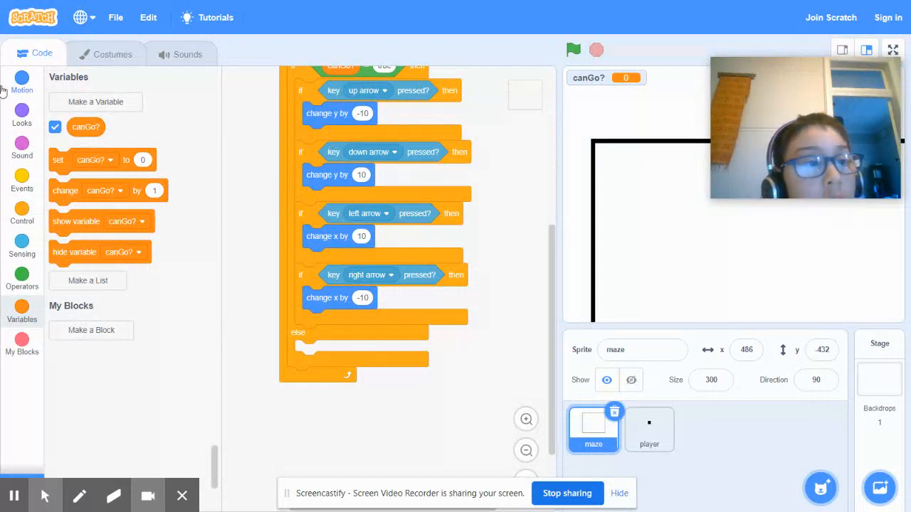
- Add a 'go to x: 0 y: 0' block to the maze's else branch
{"action": "left_click", "coordinate": [21, 81]}
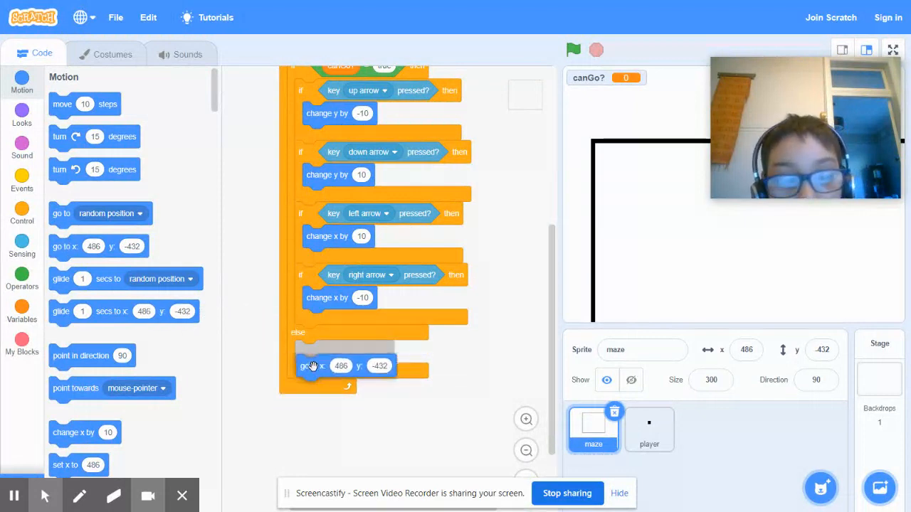
{"action": "left_click", "coordinate": [340, 351]}
{"action": "type", "text": "0"}
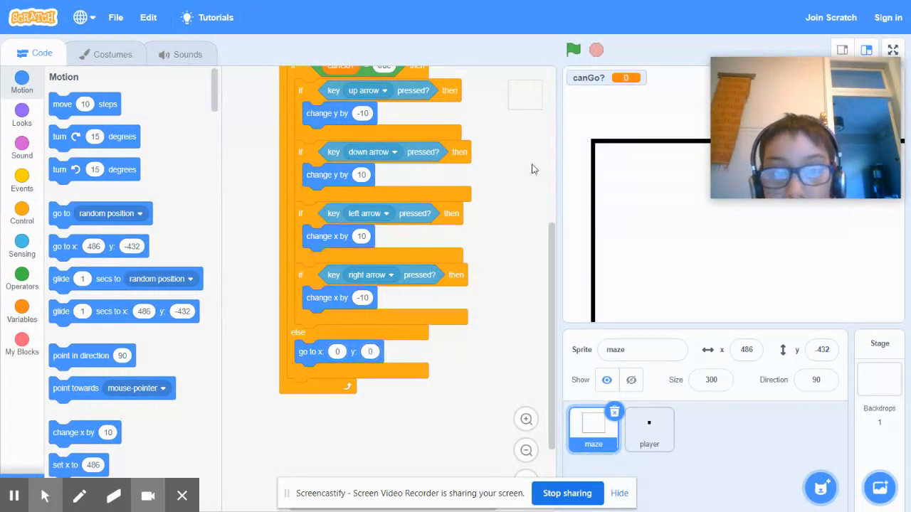
- Run the game, steer the maze to about x 550, y -320, and stop it
{"action": "left_click", "coordinate": [573, 49]}
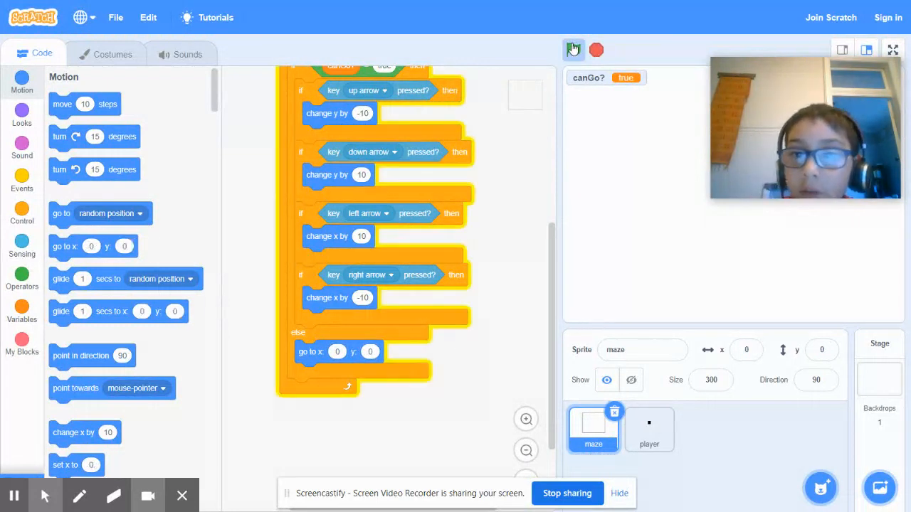
{"action": "left_click", "coordinate": [574, 50]}
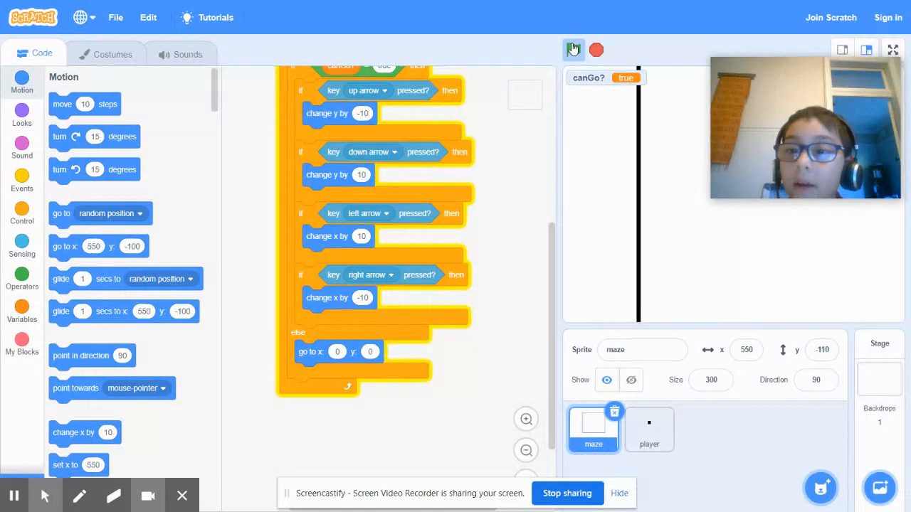
{"action": "left_click", "coordinate": [573, 50]}
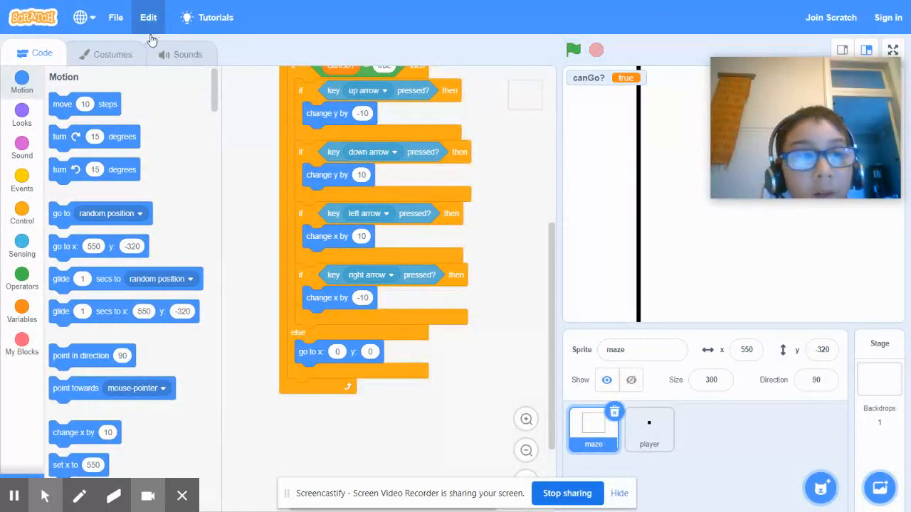
- Select the maze costume's border square, fill it white with saturation 0, and centre it
{"action": "left_click", "coordinate": [111, 53]}
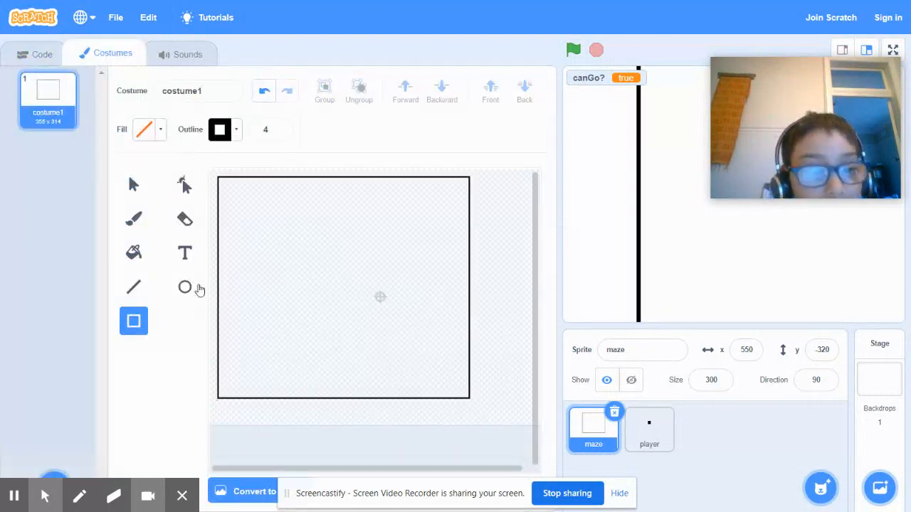
{"action": "left_click", "coordinate": [133, 288]}
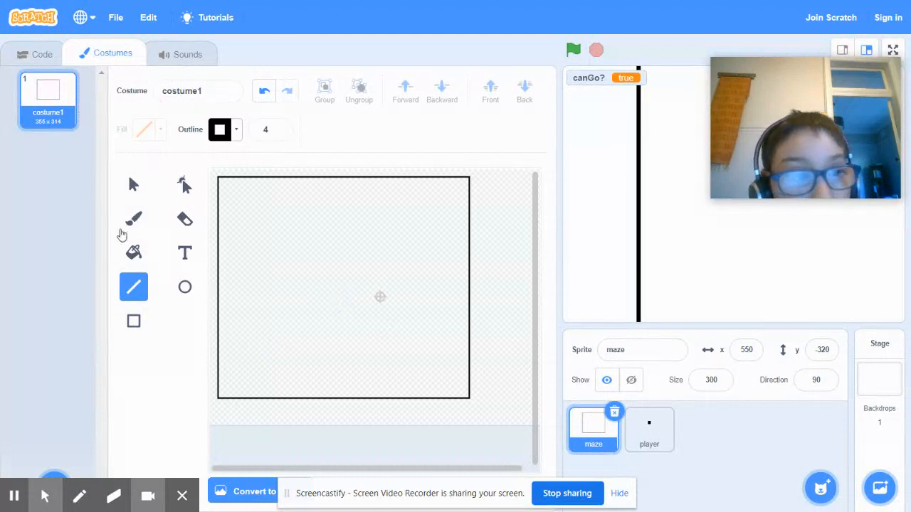
{"action": "left_click", "coordinate": [133, 185]}
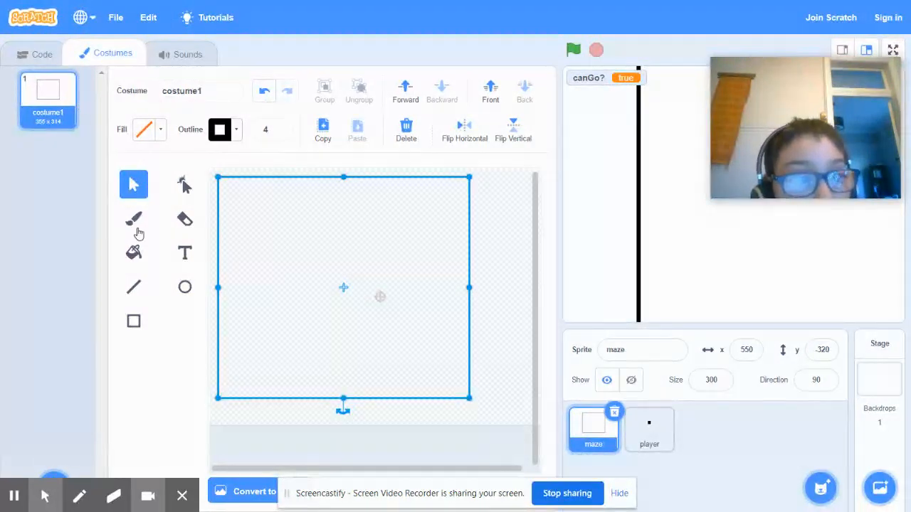
{"action": "left_click", "coordinate": [146, 129]}
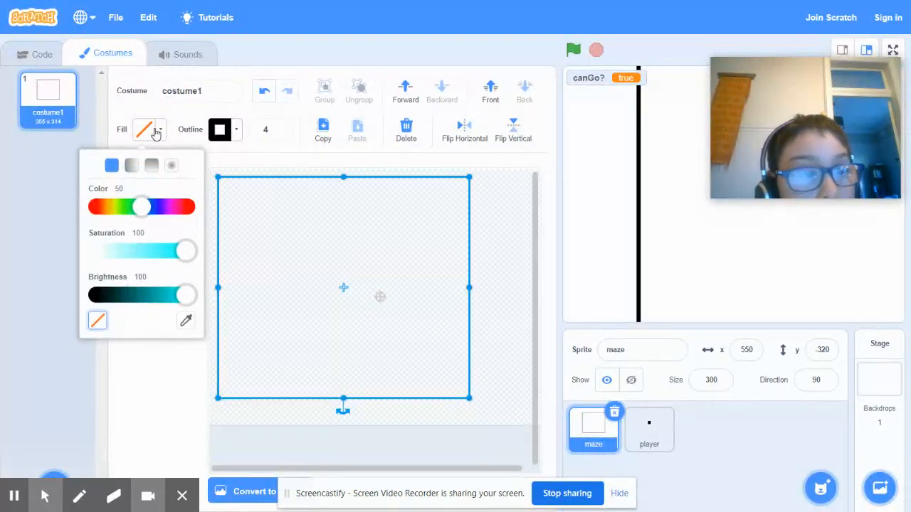
{"action": "left_click_drag", "start_coordinate": [185, 251], "coordinate": [98, 252]}
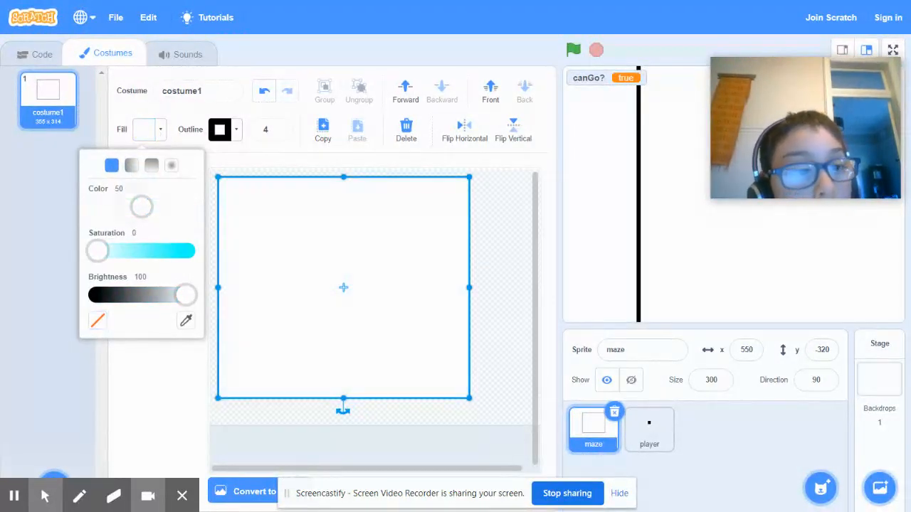
{"action": "left_click_drag", "start_coordinate": [140, 206], "coordinate": [98, 206]}
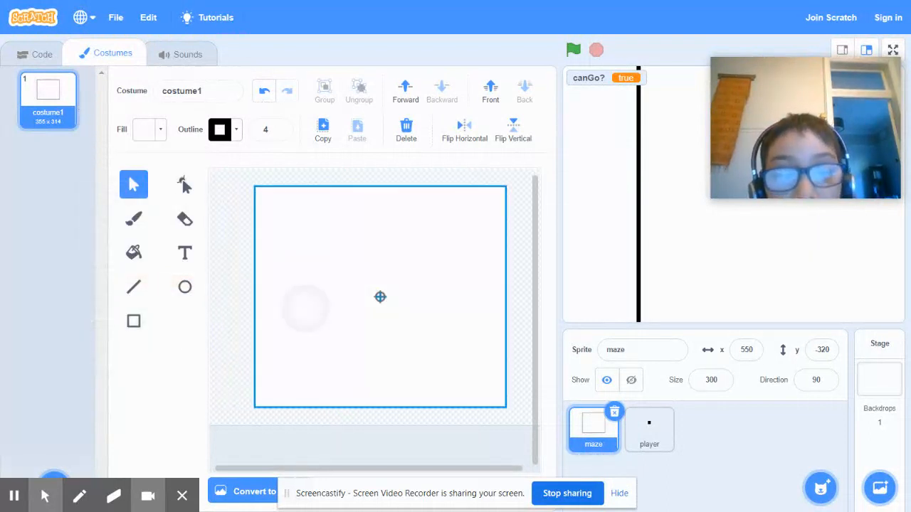
{"action": "left_click", "coordinate": [379, 297]}
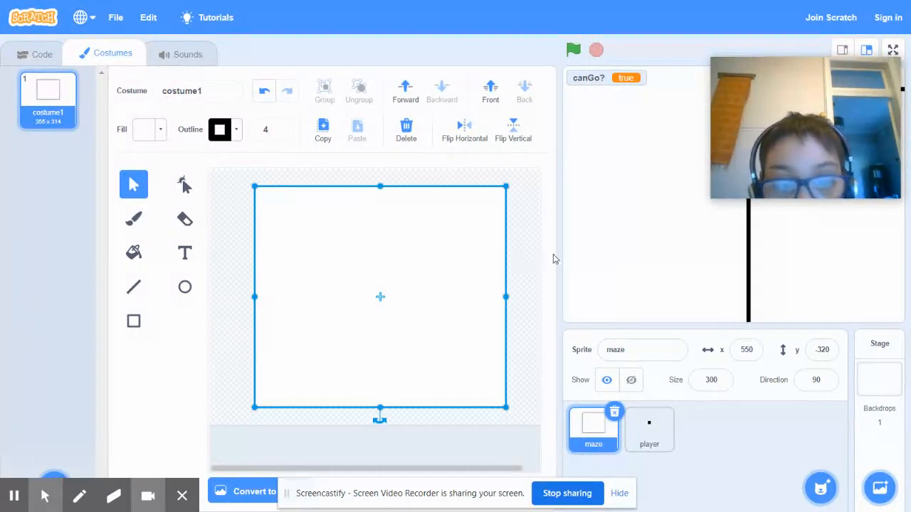
- Review the player's dot costume and touching-black script, then reselect the maze sprite
{"action": "left_click", "coordinate": [648, 430]}
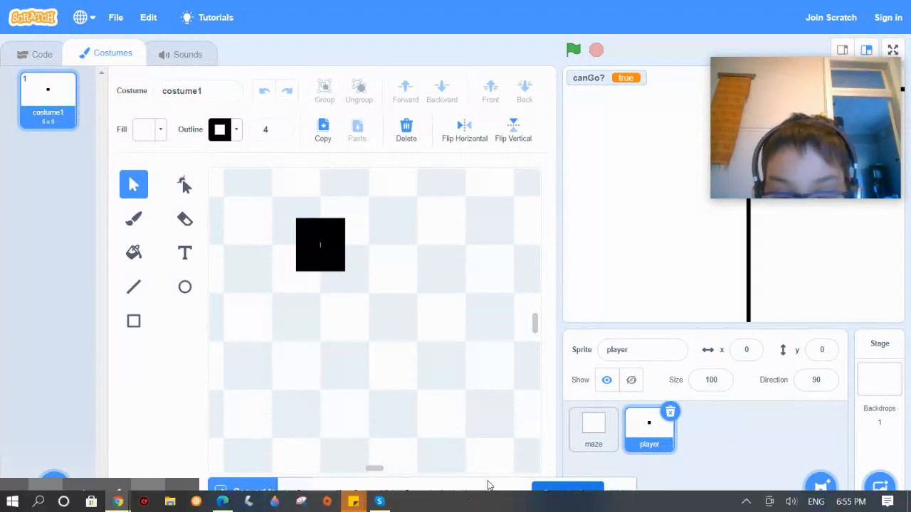
{"action": "mouse_move", "coordinate": [496, 486]}
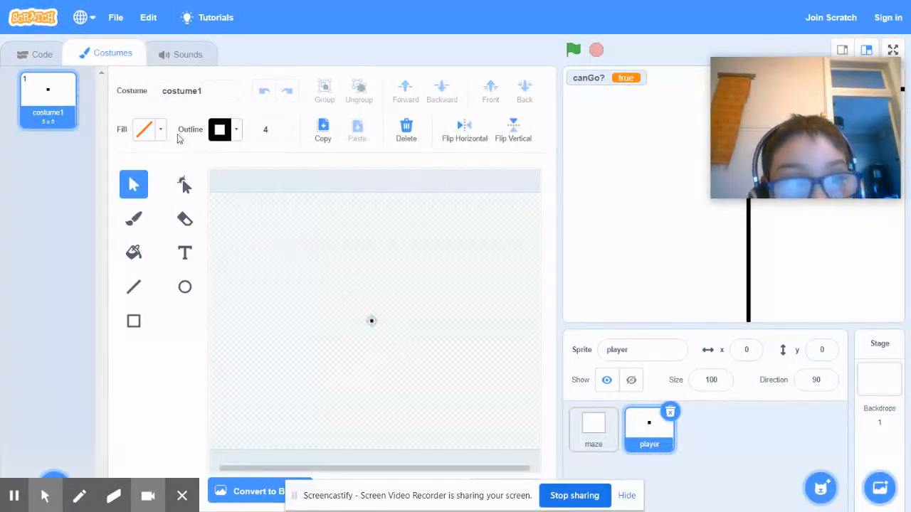
{"action": "left_click", "coordinate": [34, 53]}
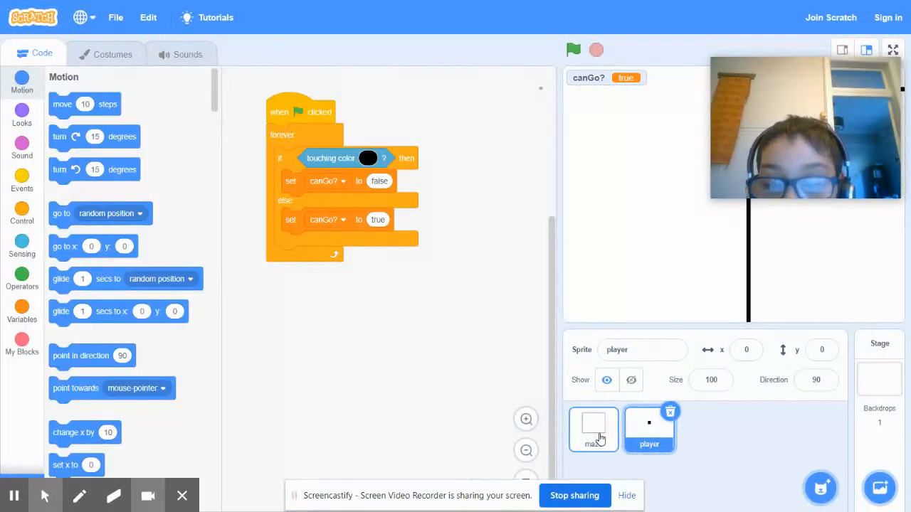
{"action": "left_click", "coordinate": [593, 429]}
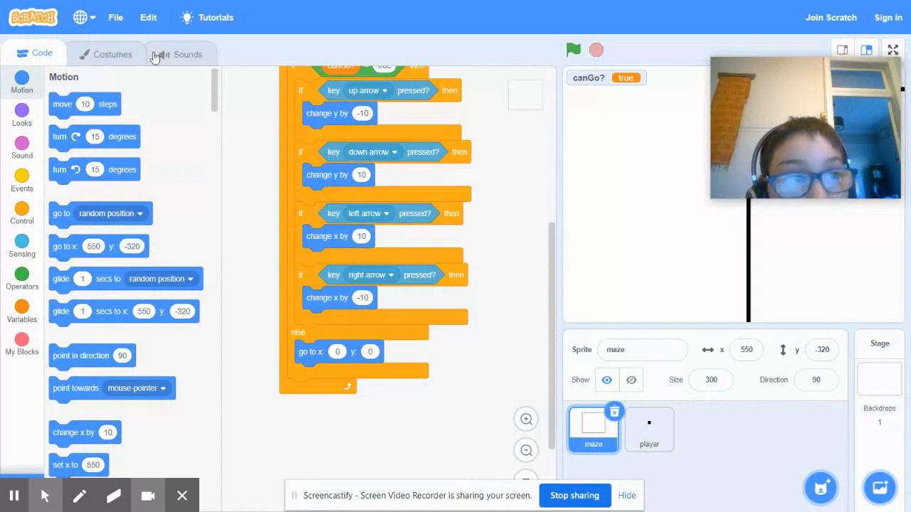
- Draw the inner maze wall segments near the costume canvas centre with the Line tool
{"action": "left_click", "coordinate": [111, 53]}
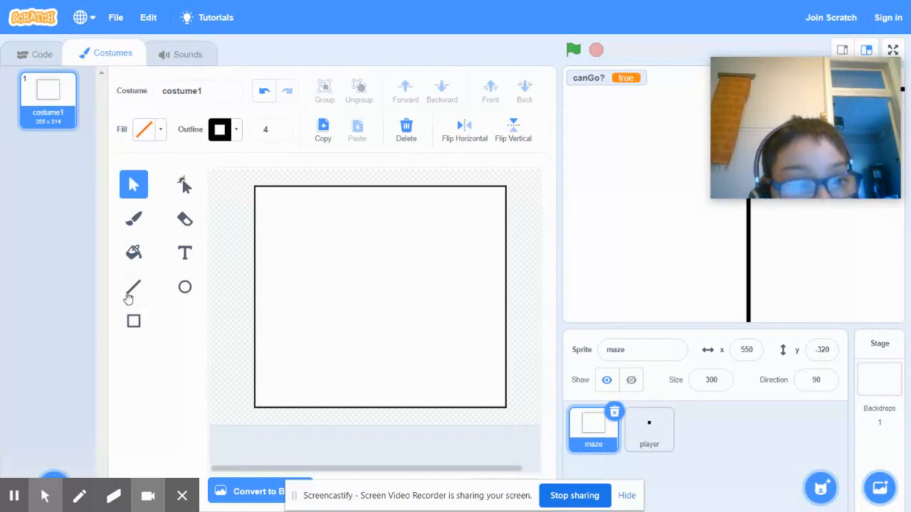
{"action": "left_click", "coordinate": [133, 287]}
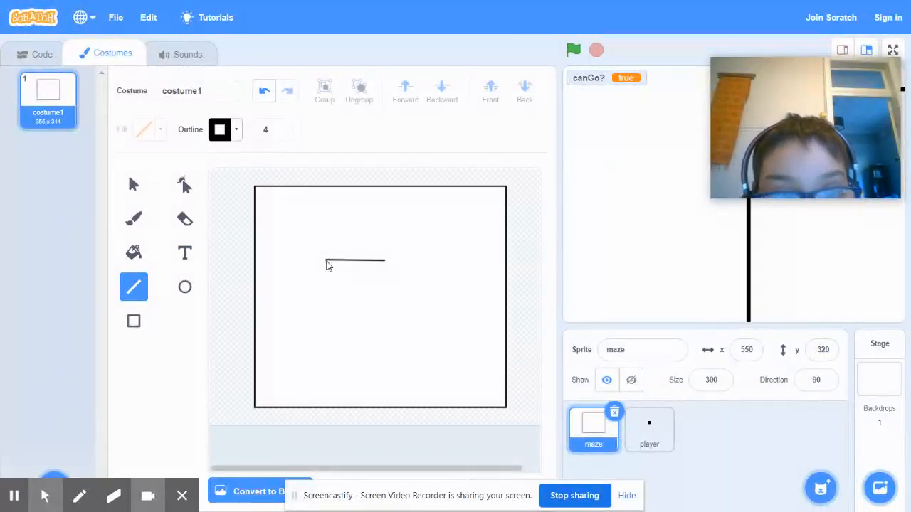
{"action": "left_click_drag", "start_coordinate": [325, 261], "coordinate": [325, 299]}
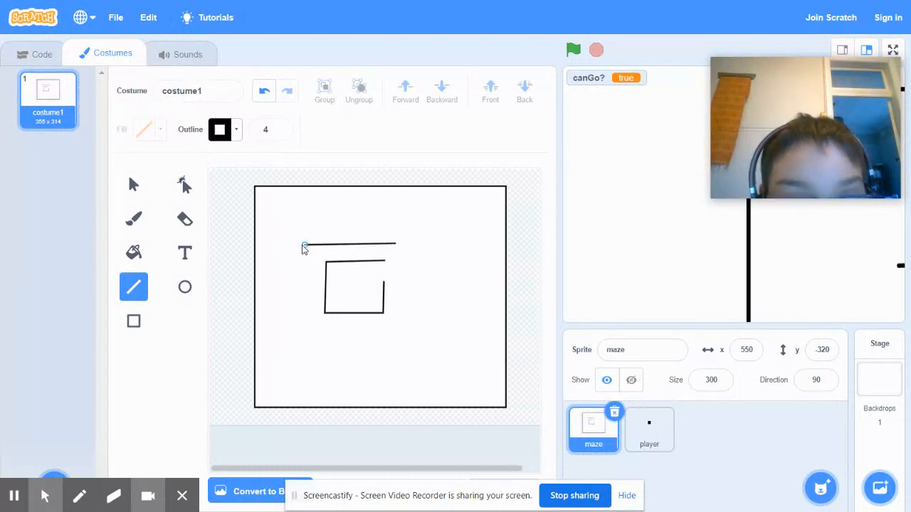
{"action": "left_click_drag", "start_coordinate": [304, 245], "coordinate": [304, 321]}
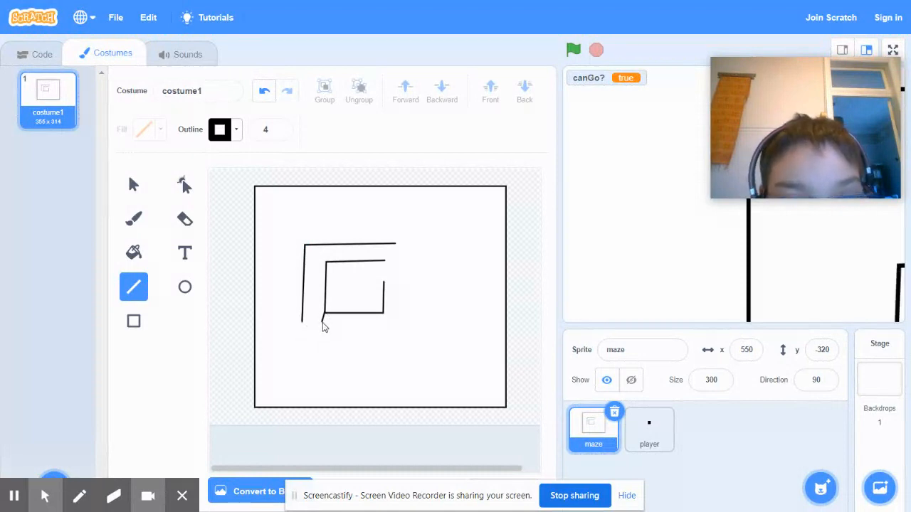
{"action": "left_click_drag", "start_coordinate": [303, 316], "coordinate": [381, 334]}
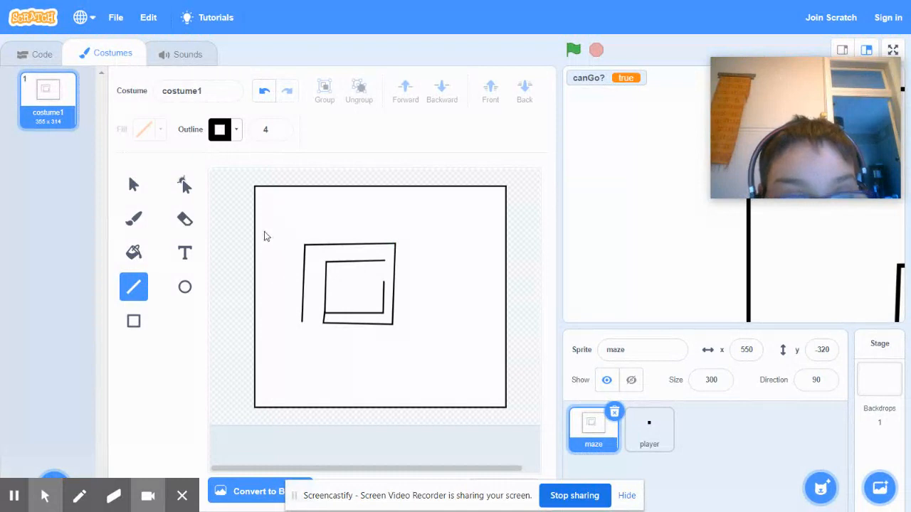
{"action": "mouse_move", "coordinate": [274, 221]}
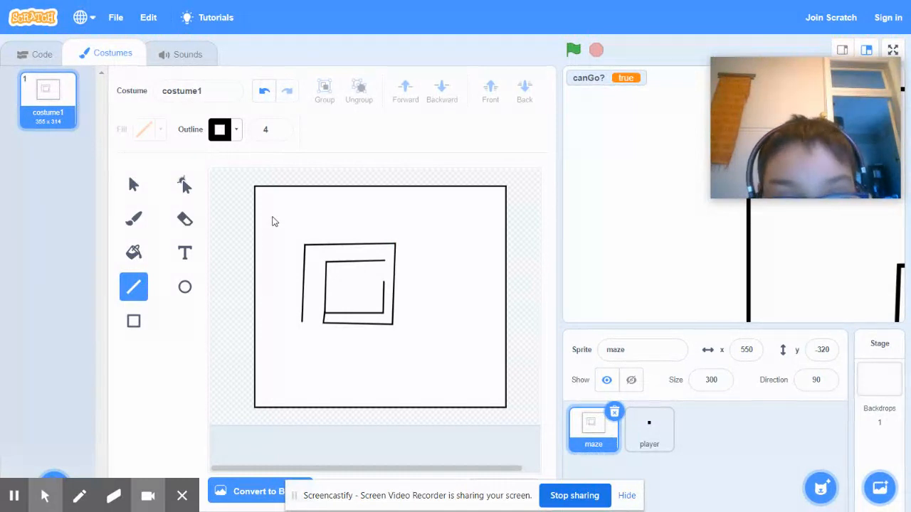
- Draw the outer spiral walls: left, bottom, right and top lines
{"action": "left_click_drag", "start_coordinate": [274, 220], "coordinate": [276, 340]}
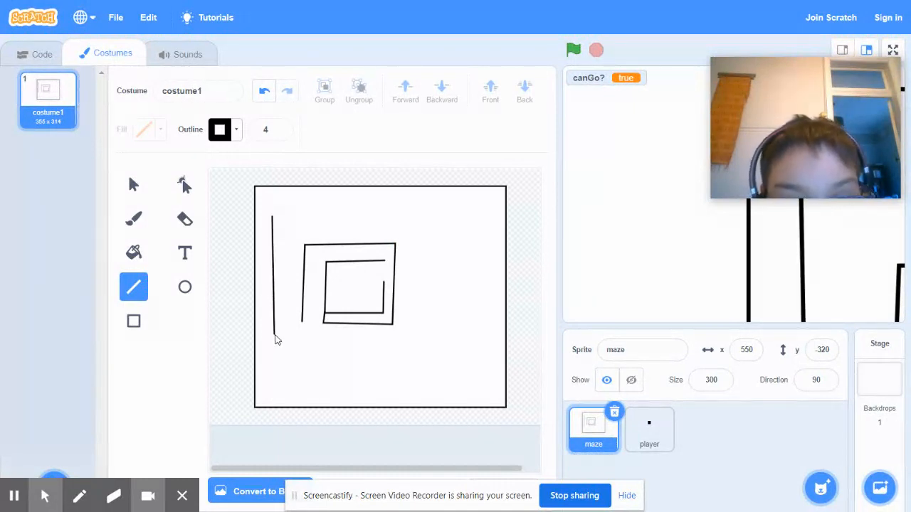
{"action": "left_click_drag", "start_coordinate": [275, 340], "coordinate": [409, 340]}
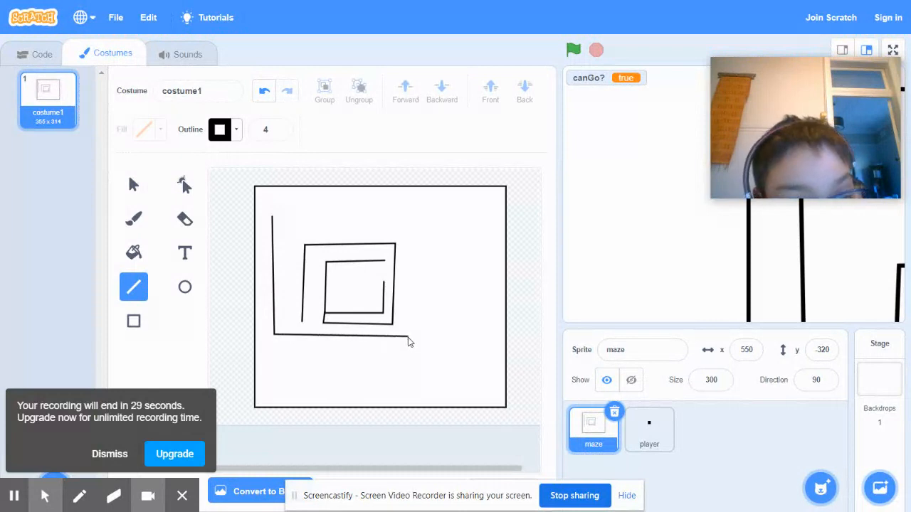
{"action": "left_click_drag", "start_coordinate": [411, 342], "coordinate": [412, 228]}
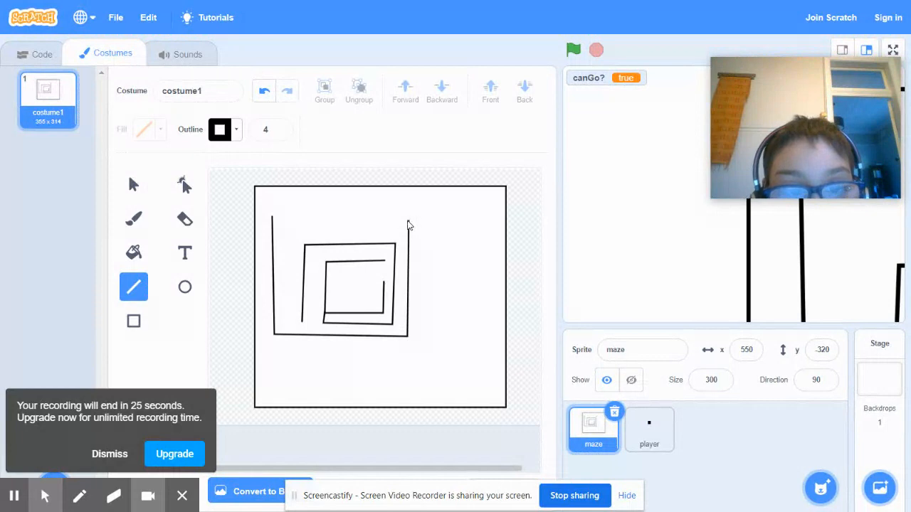
{"action": "left_click_drag", "start_coordinate": [306, 217], "coordinate": [409, 226]}
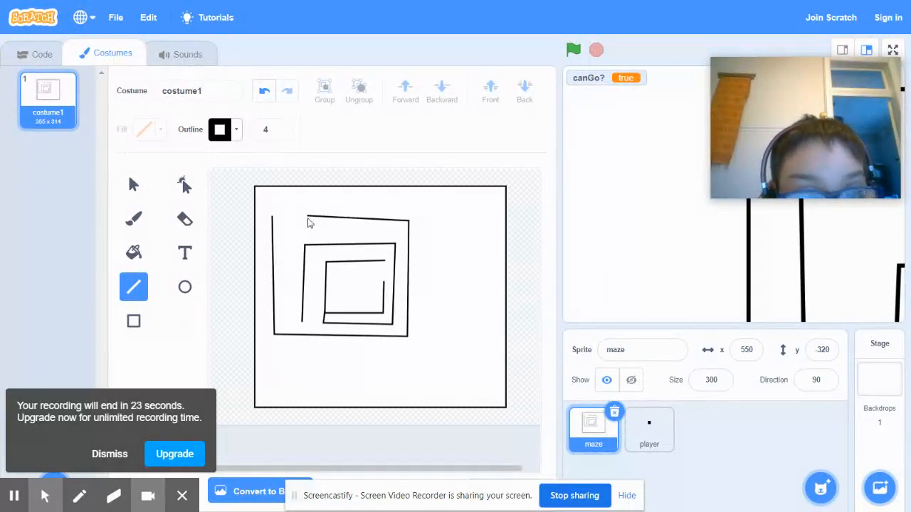